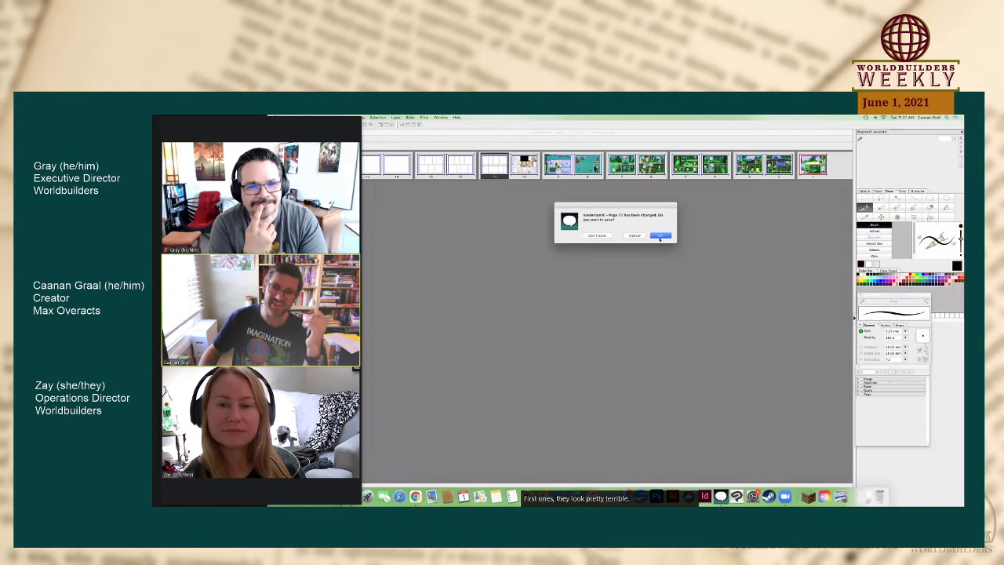
# Step: Dismiss the save-changes prompt, leaving the frame strip and empty canvas showing
pyautogui.click(662, 235)
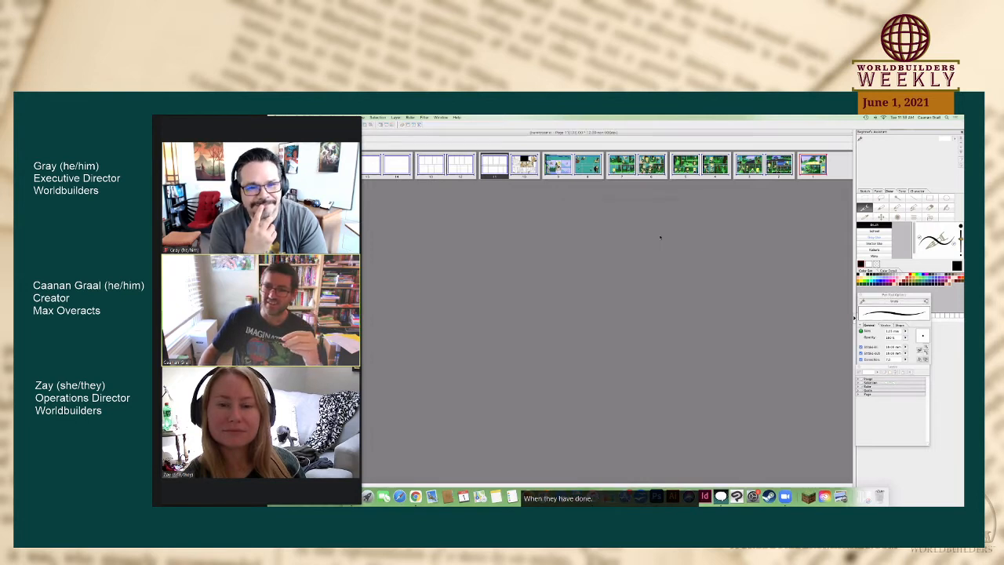